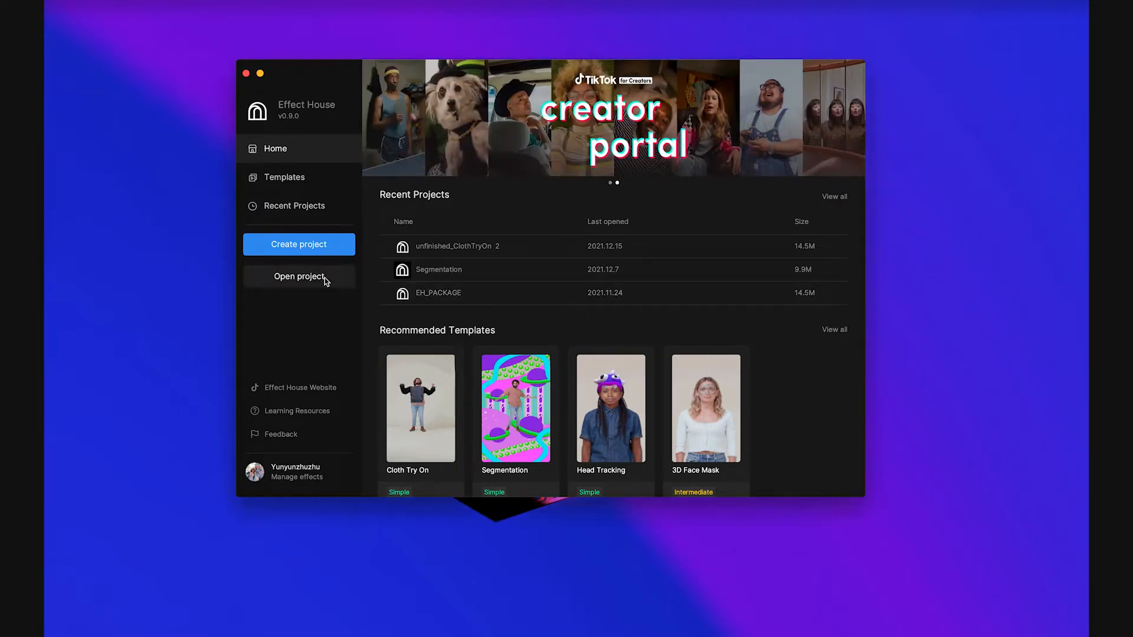
Open the unfinished_ClothTryOn_2 project folder from the Home screen
left_click(298, 276)
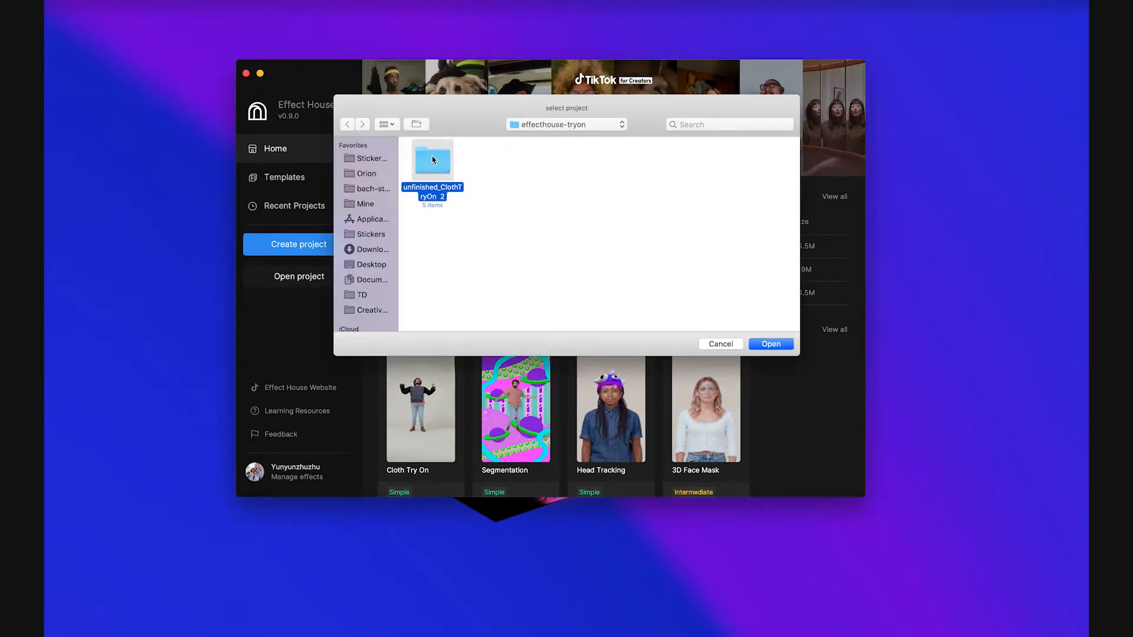
left_click(770, 343)
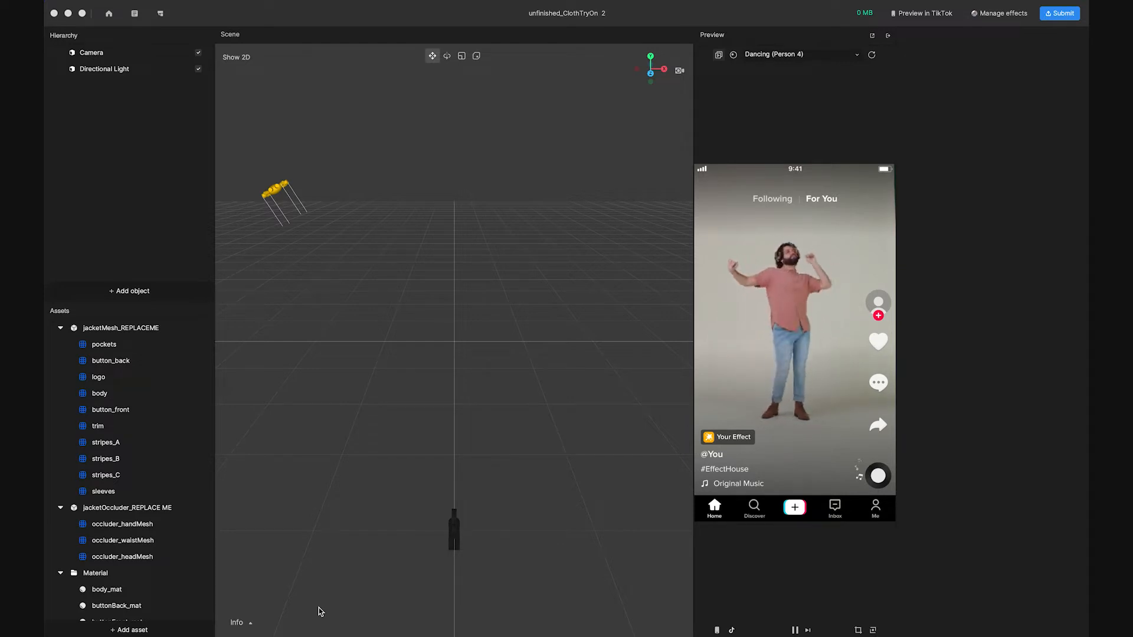
Place jacketMesh_REPLACEME and jacketOccluder_REPLACE ME into the scene Hierarchy
left_click(103, 68)
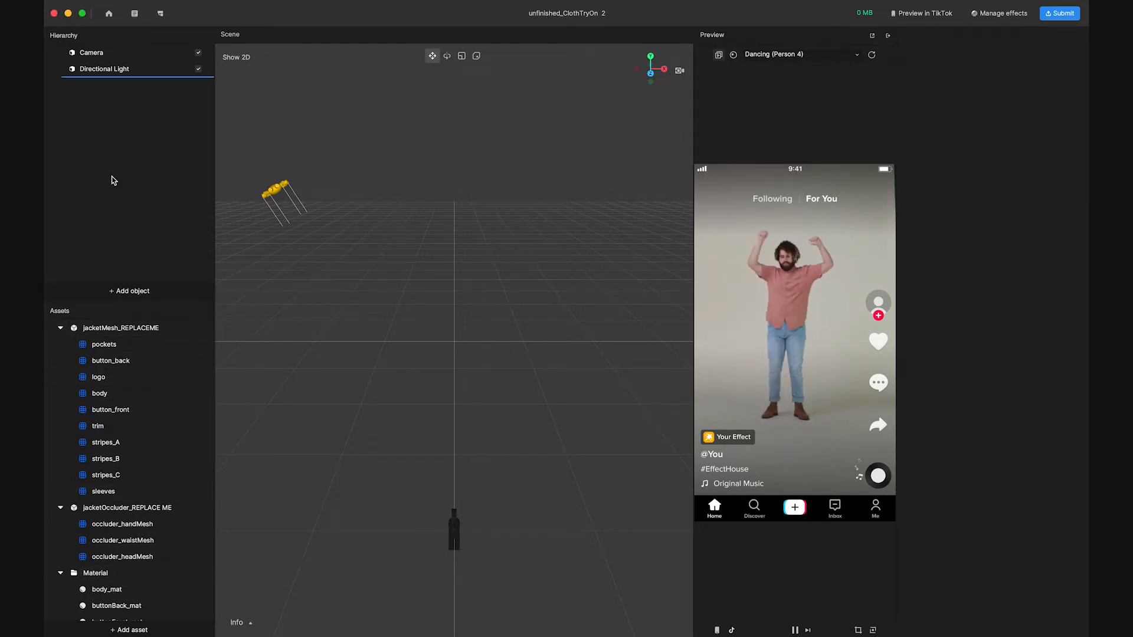
left_click(117, 84)
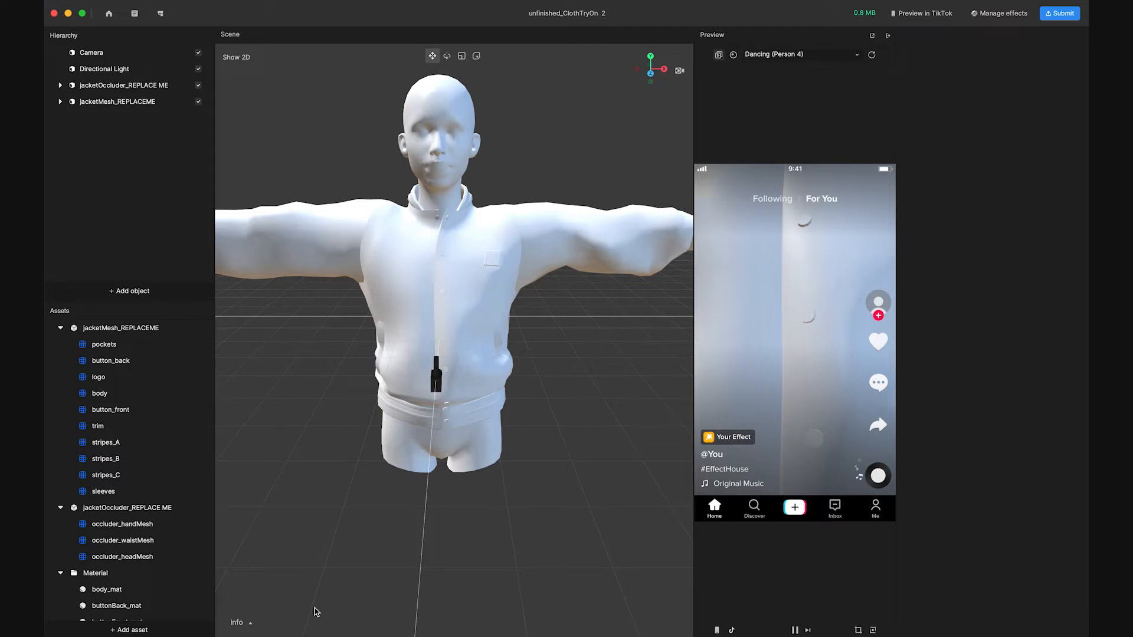
Add Body Avatar Drive objects from the AR Tracking object types
left_click(130, 290)
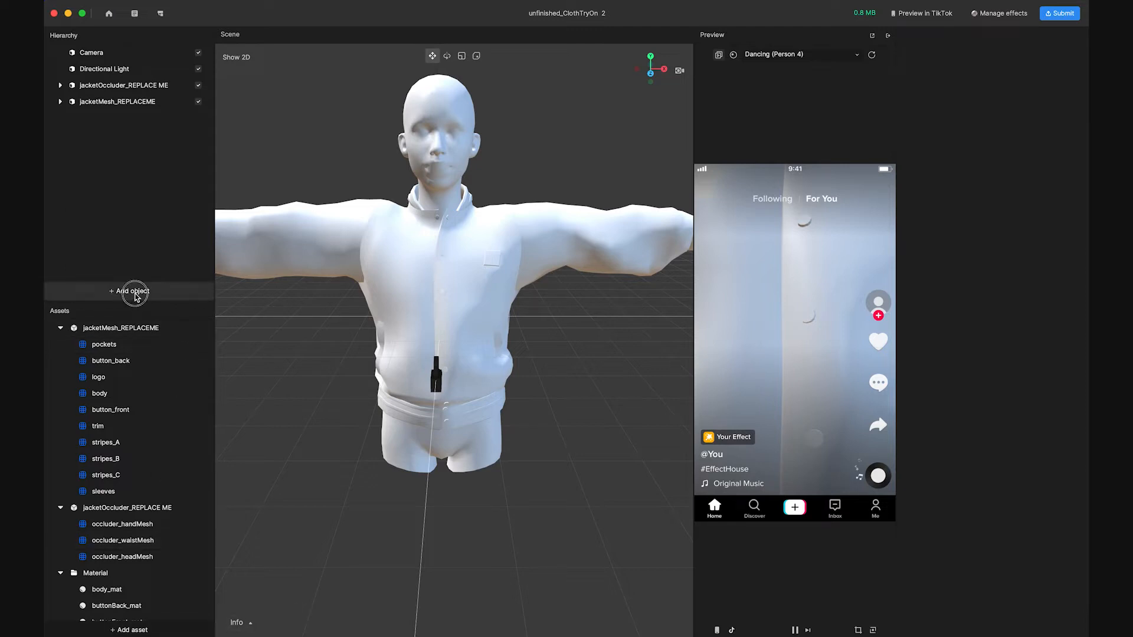
left_click(129, 290)
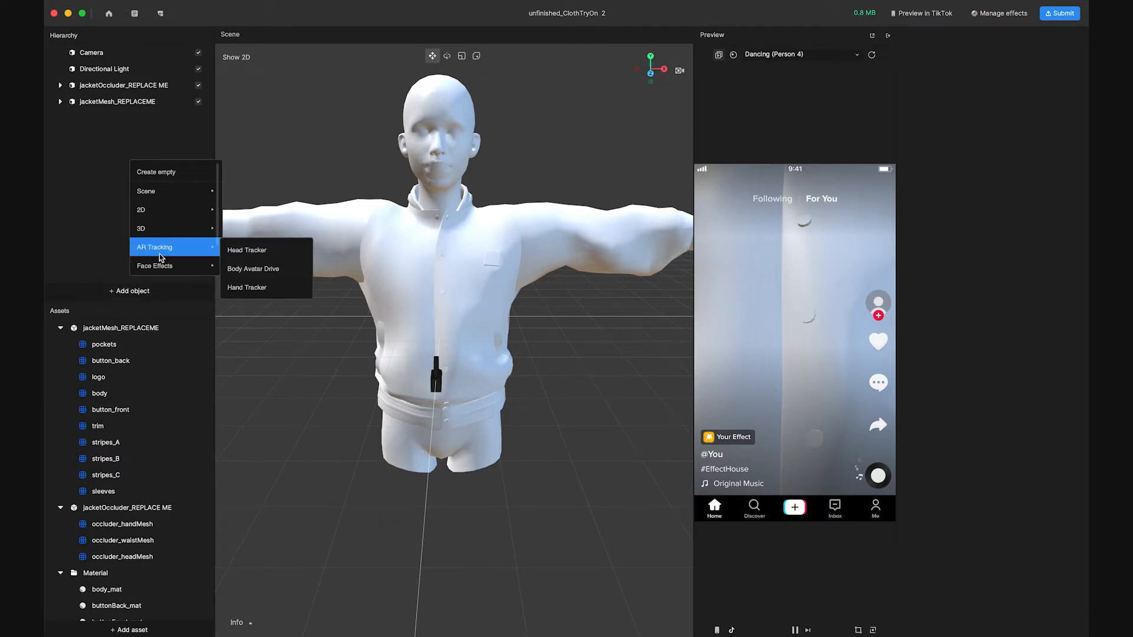
mouse_move(253, 249)
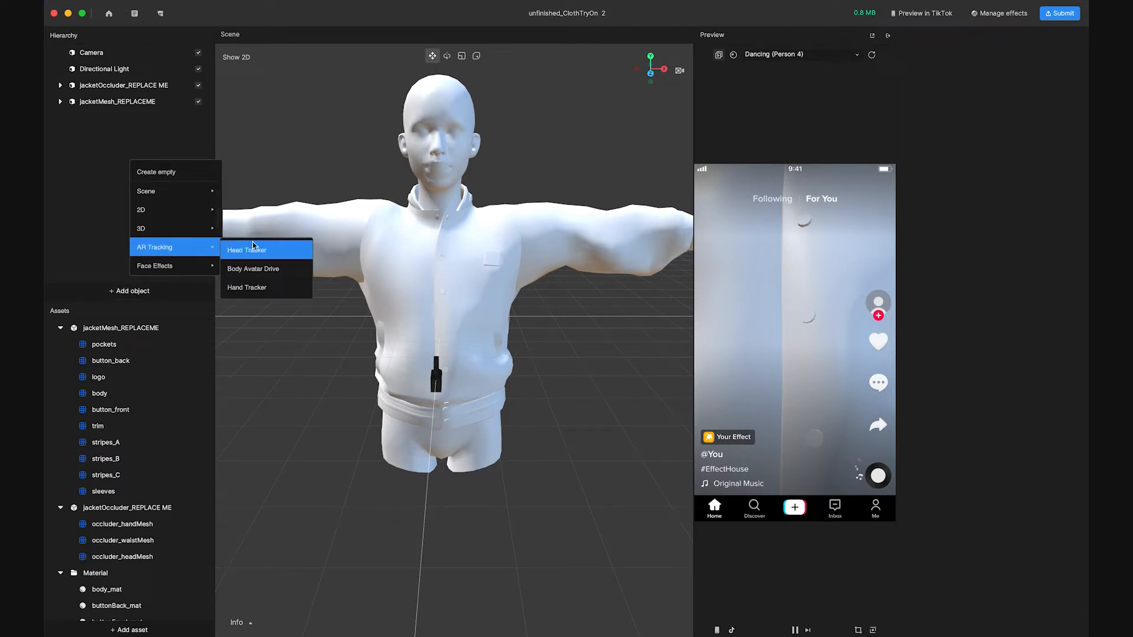
mouse_move(254, 269)
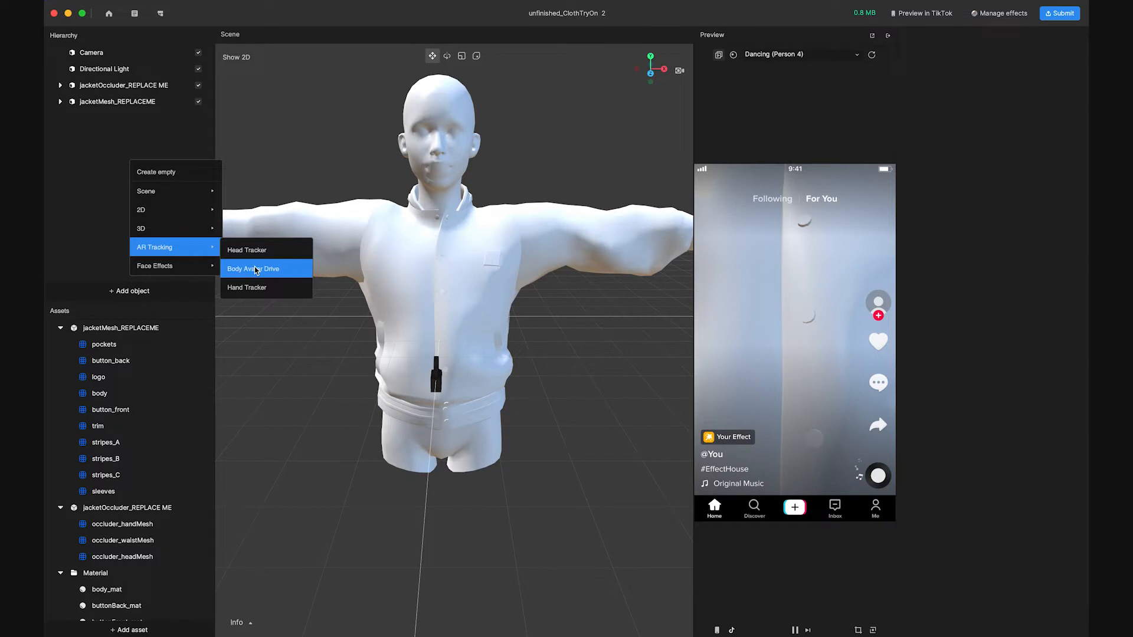
left_click(254, 269)
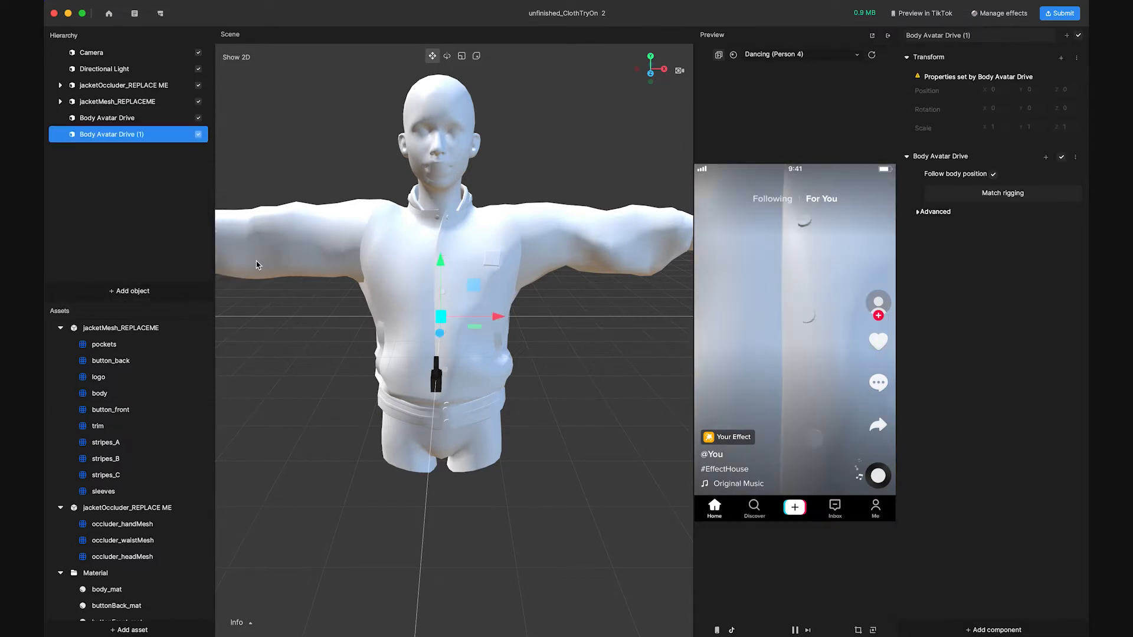
Nest jacketOccluder under Body Avatar Drive and jacketMesh under Body Avatar Drive (1)
left_click(118, 118)
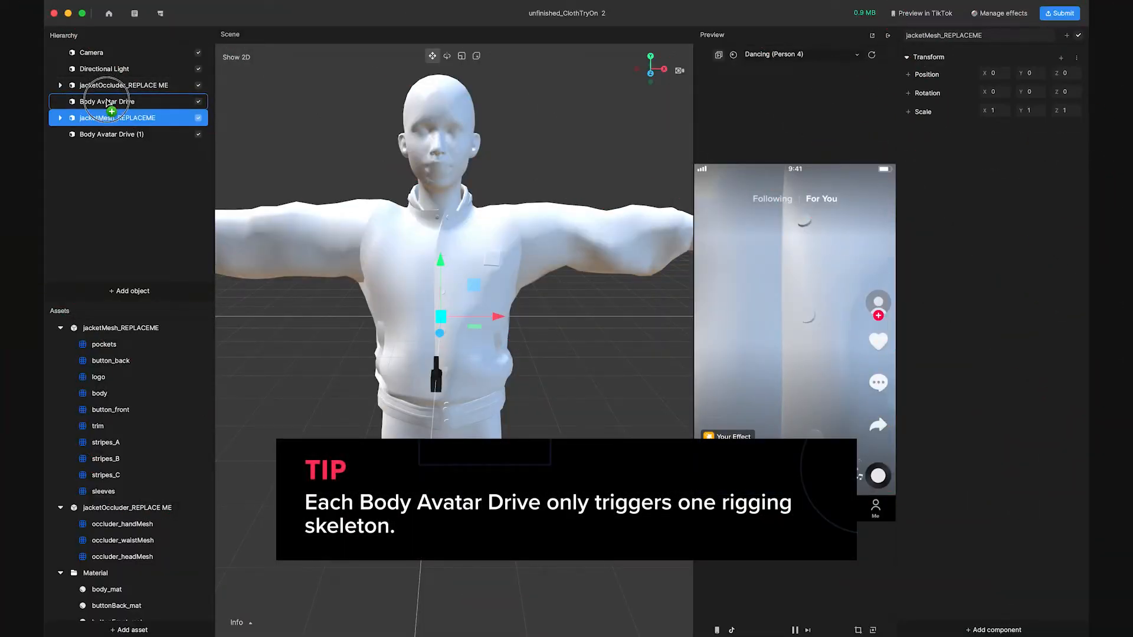
left_click(132, 101)
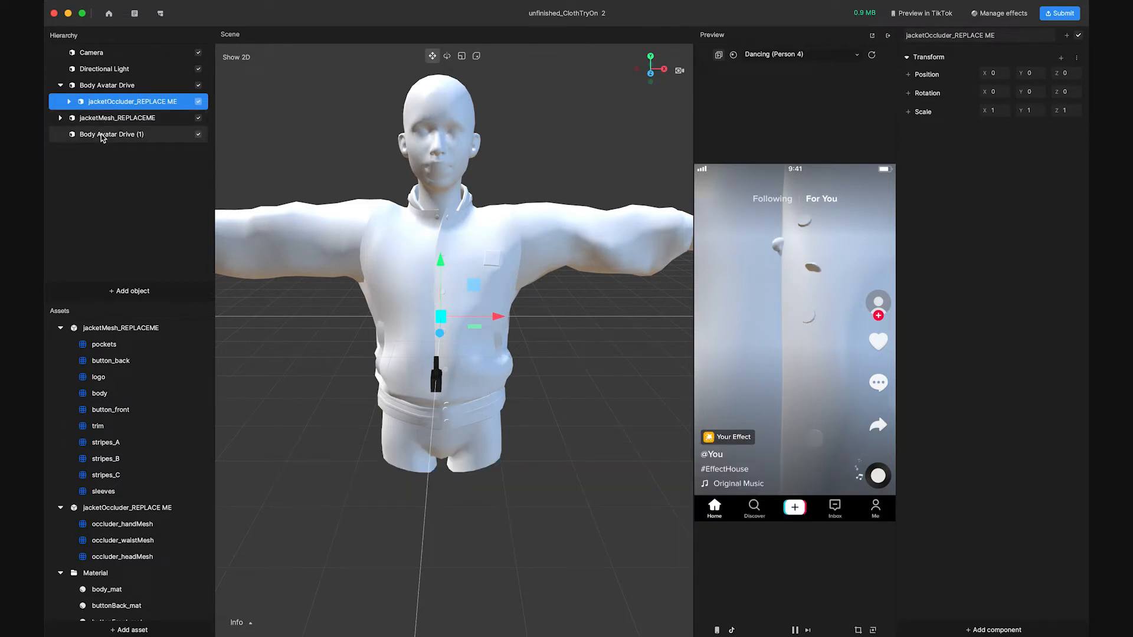
left_click(126, 134)
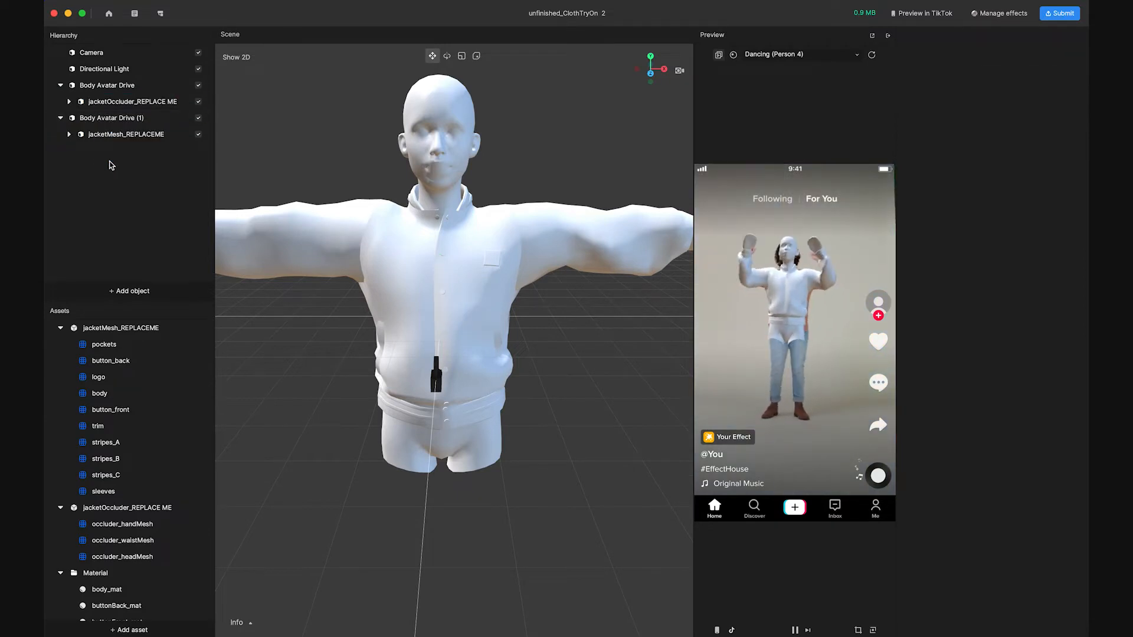
Rename the drives Cloth and Occluder, keeping Occluder following body position
left_click(132, 101)
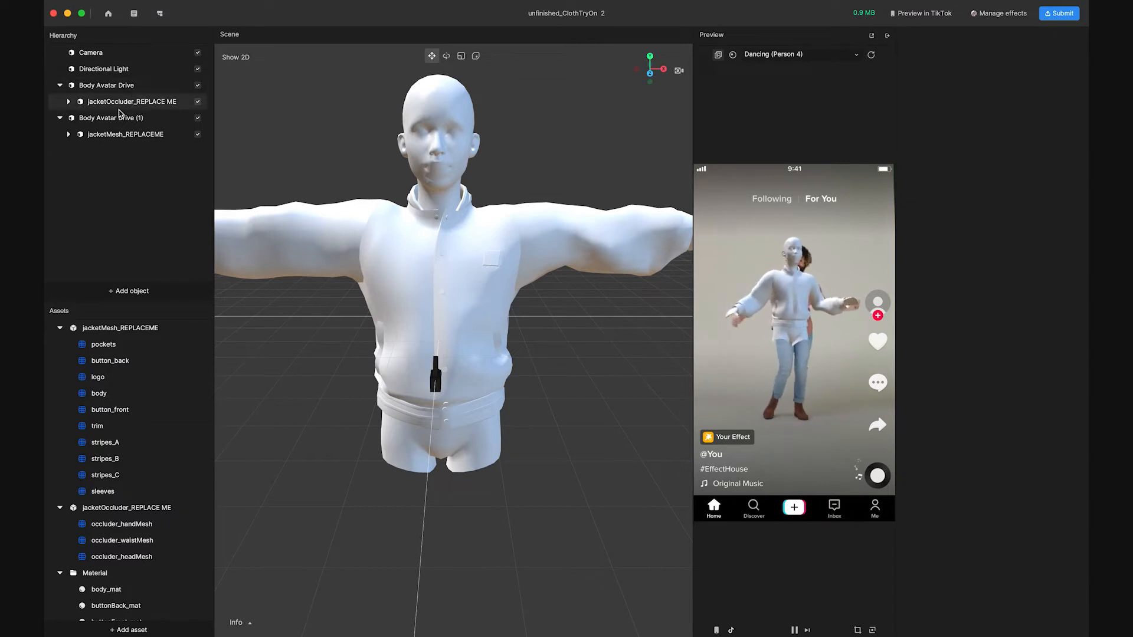
right_click(110, 118)
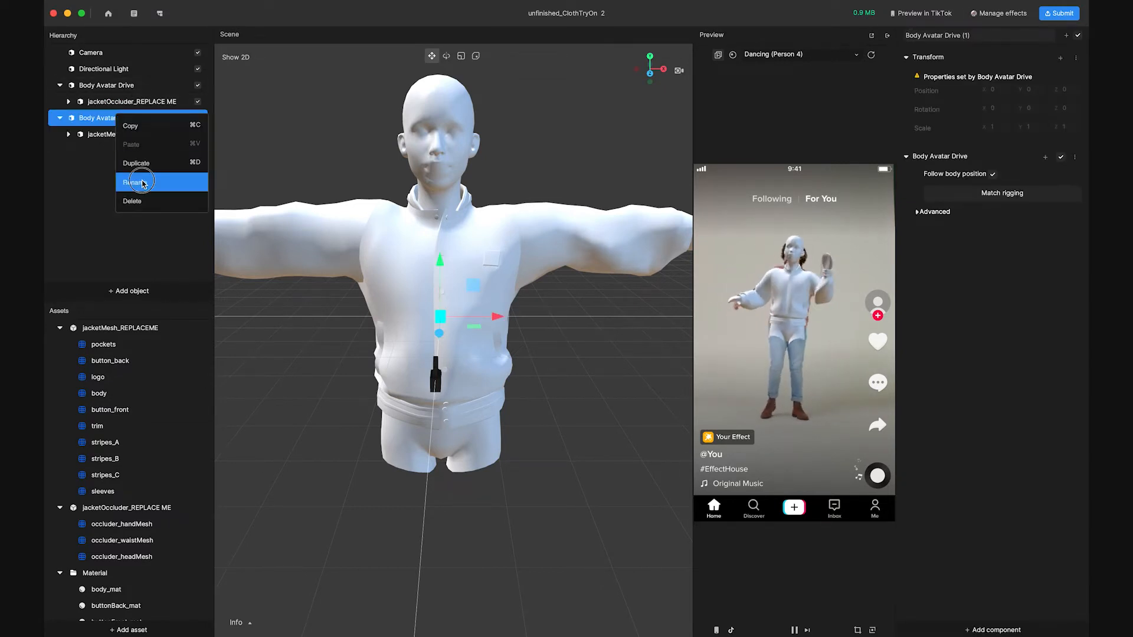
left_click(135, 181)
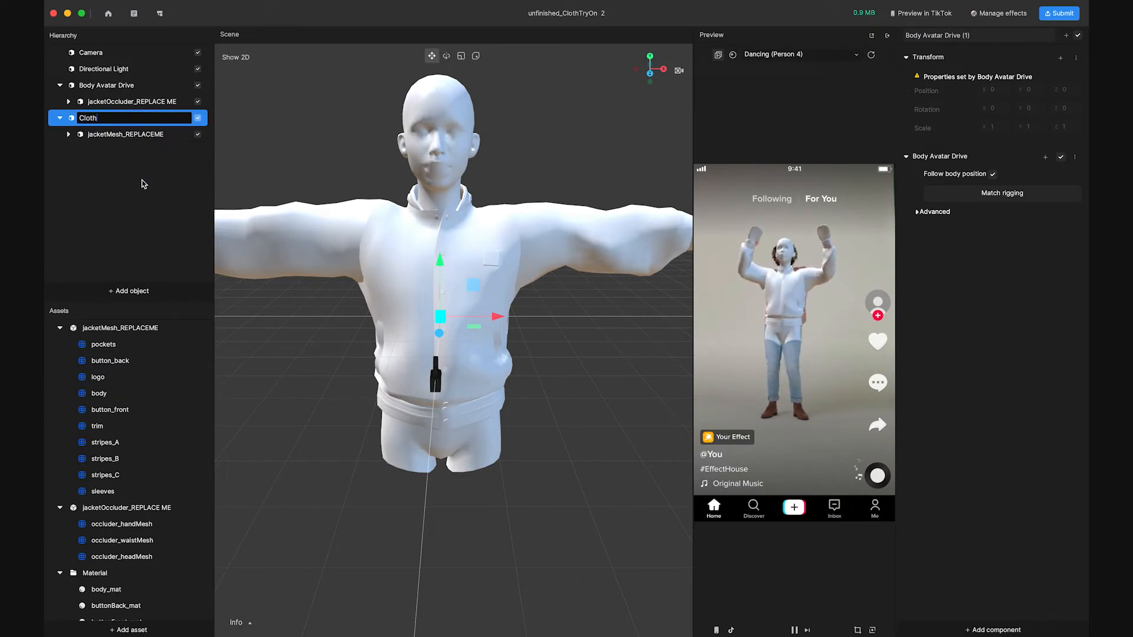
right_click(106, 85)
type("Occluder")
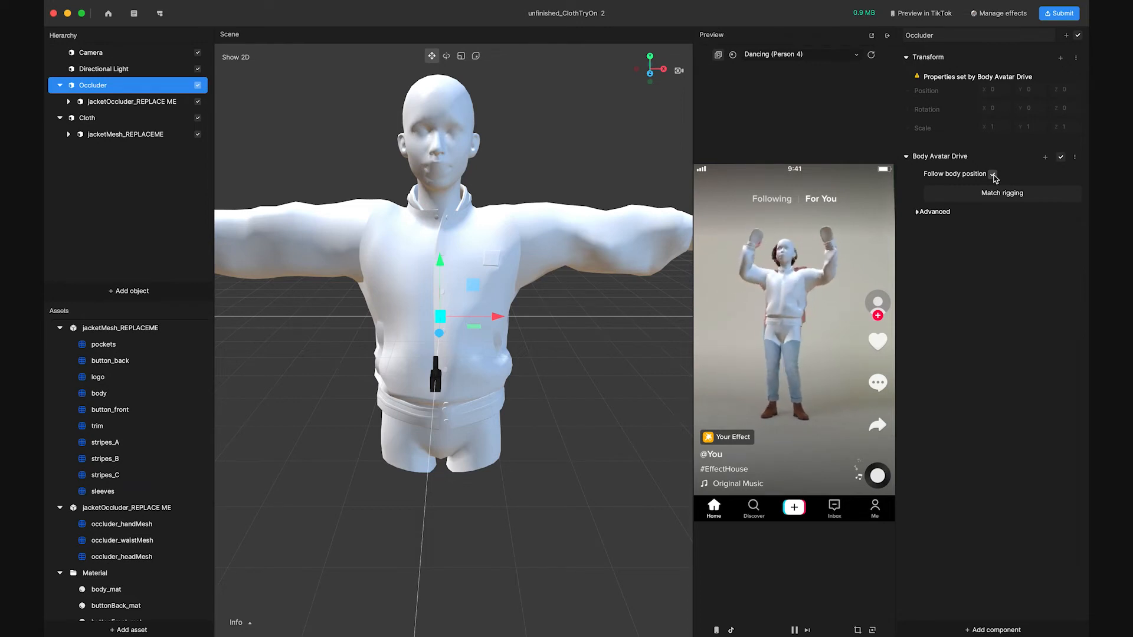
left_click(993, 158)
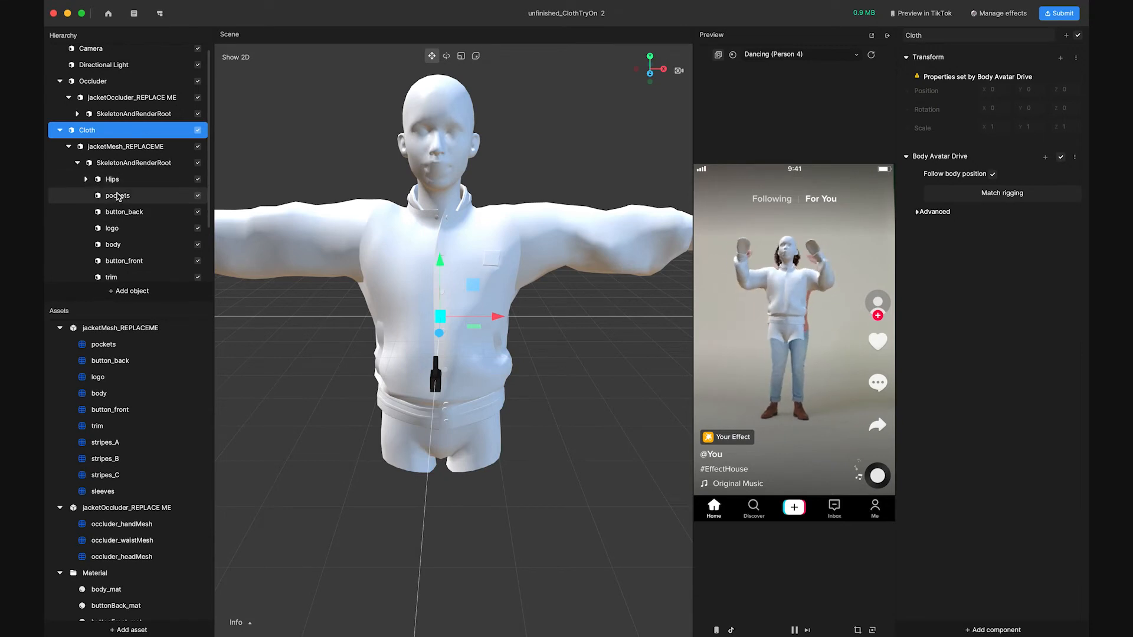
Assign pockets_mat to the jacket's pockets part
left_click(117, 195)
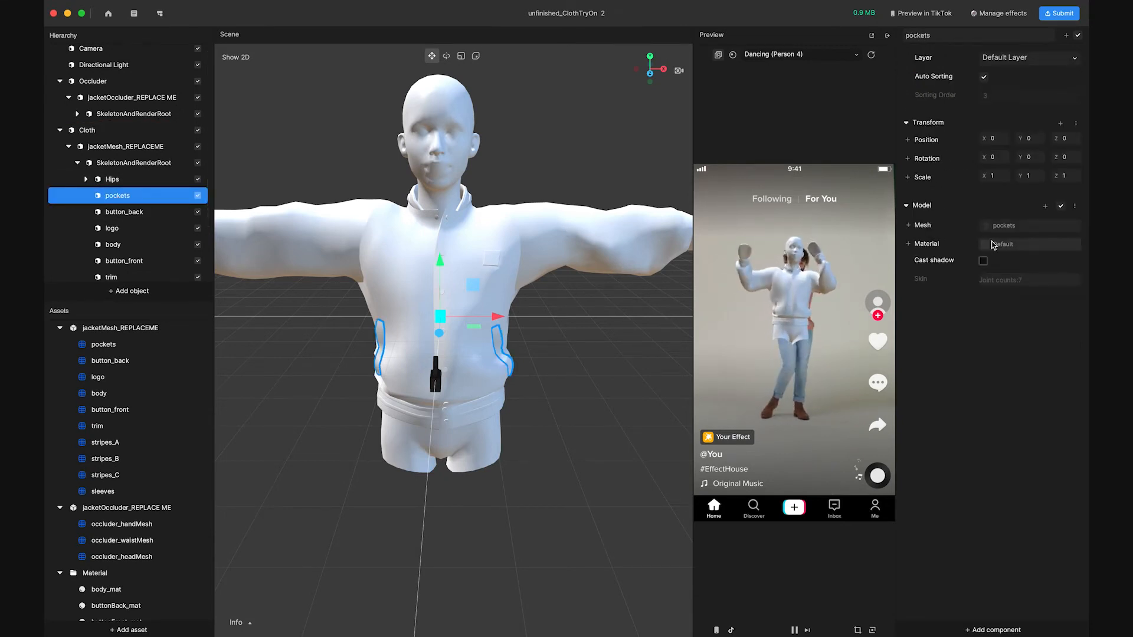
left_click(1023, 243)
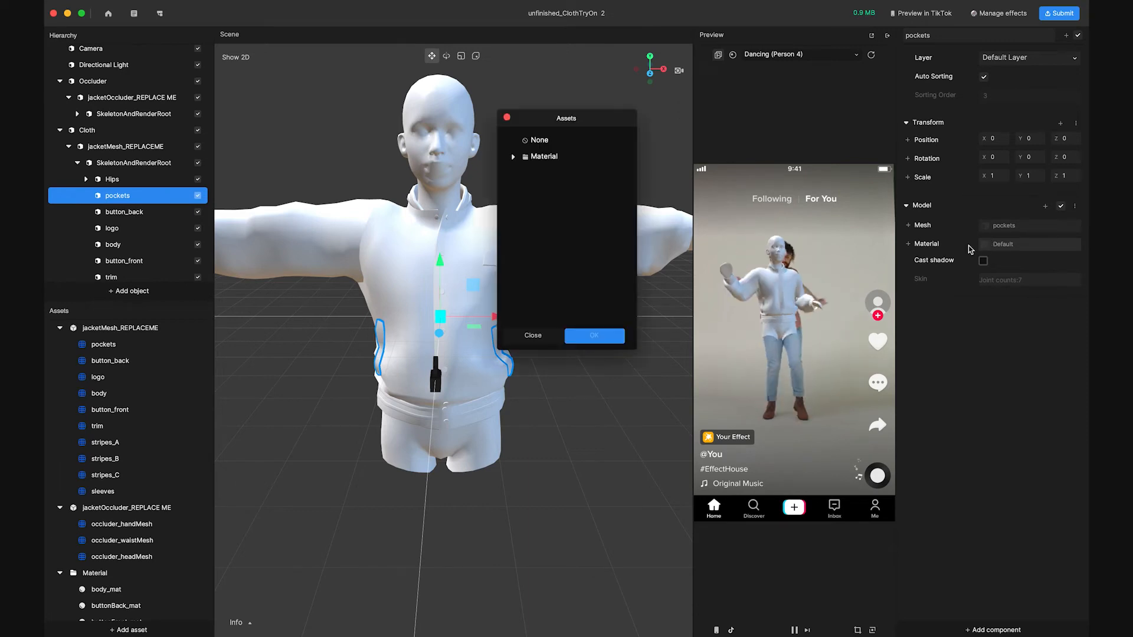
left_click(512, 156)
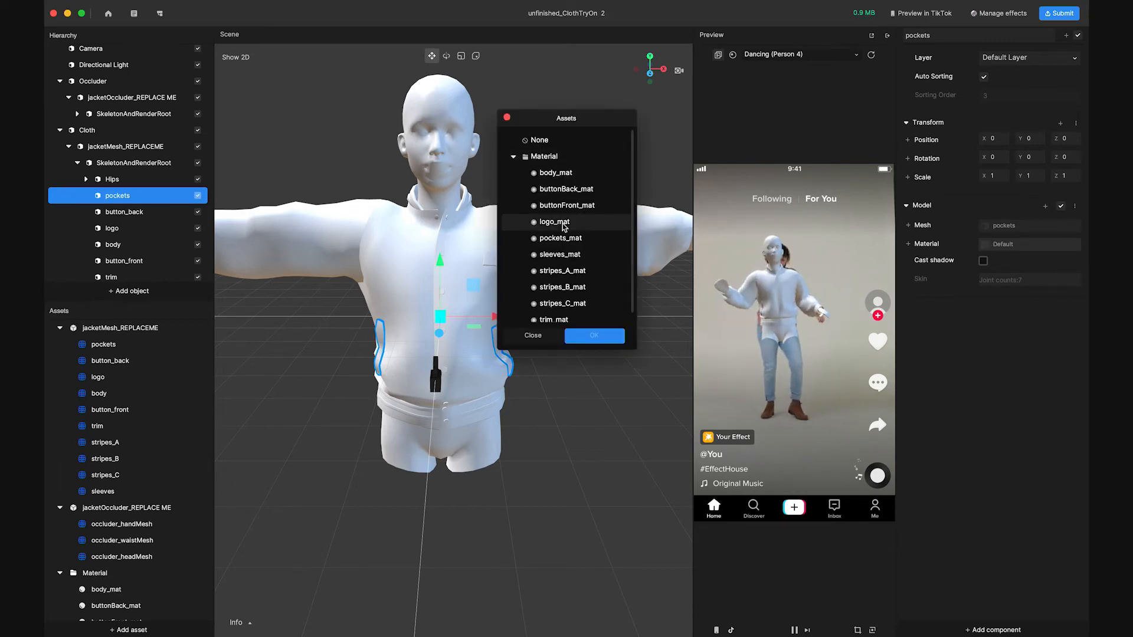
left_click(560, 238)
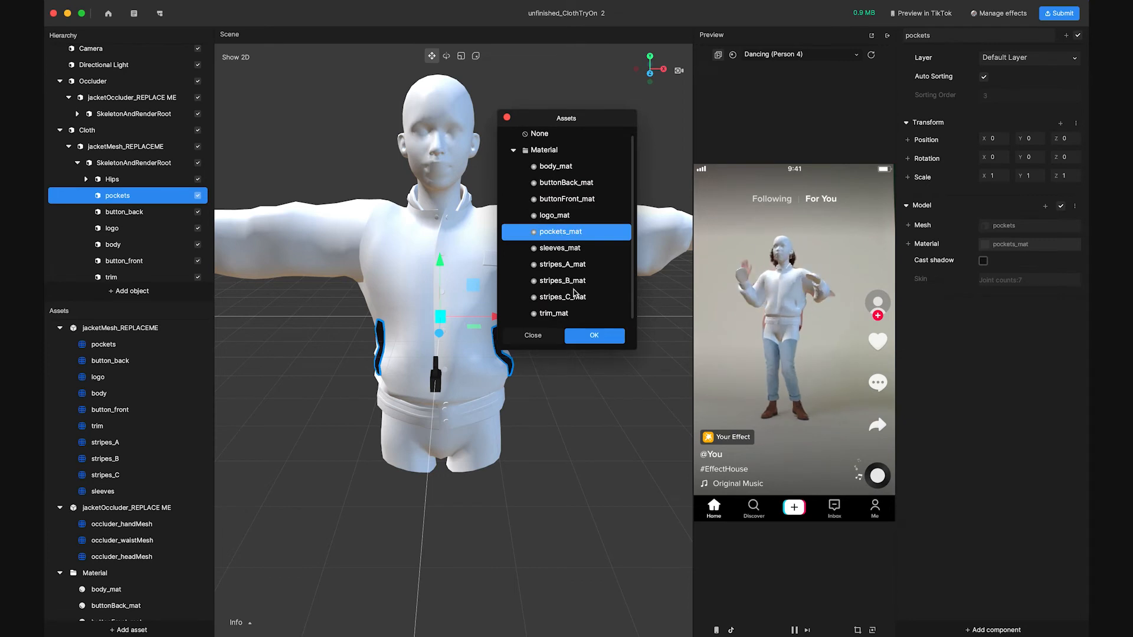
left_click(592, 335)
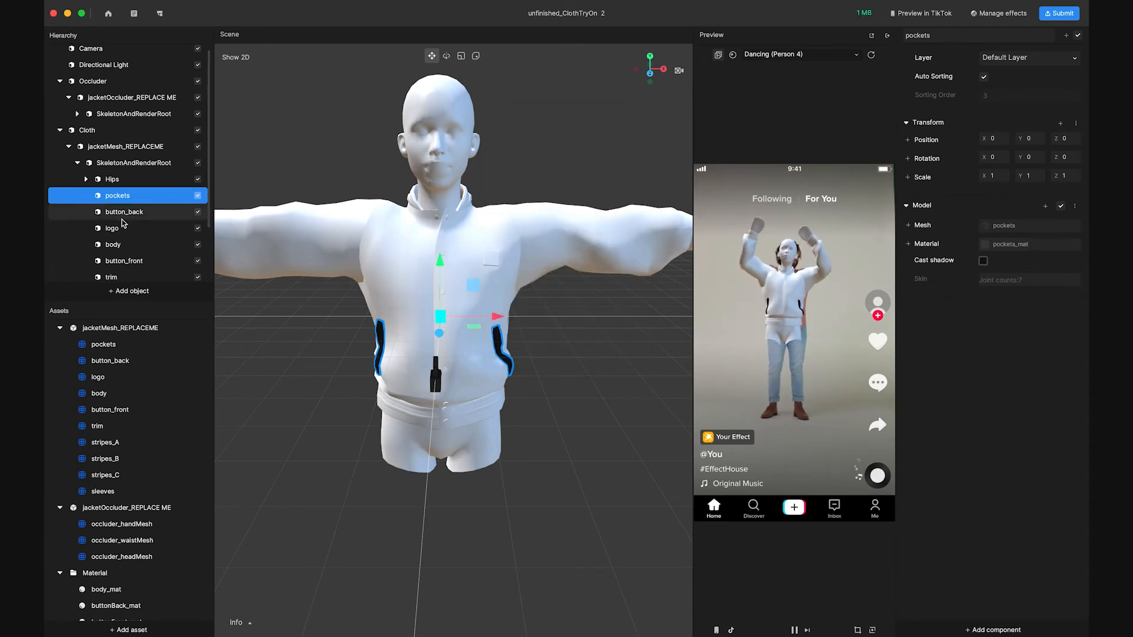
Apply matching materials to button_back, body, button_front and stripes parts, including stripes_A_mat
left_click(123, 211)
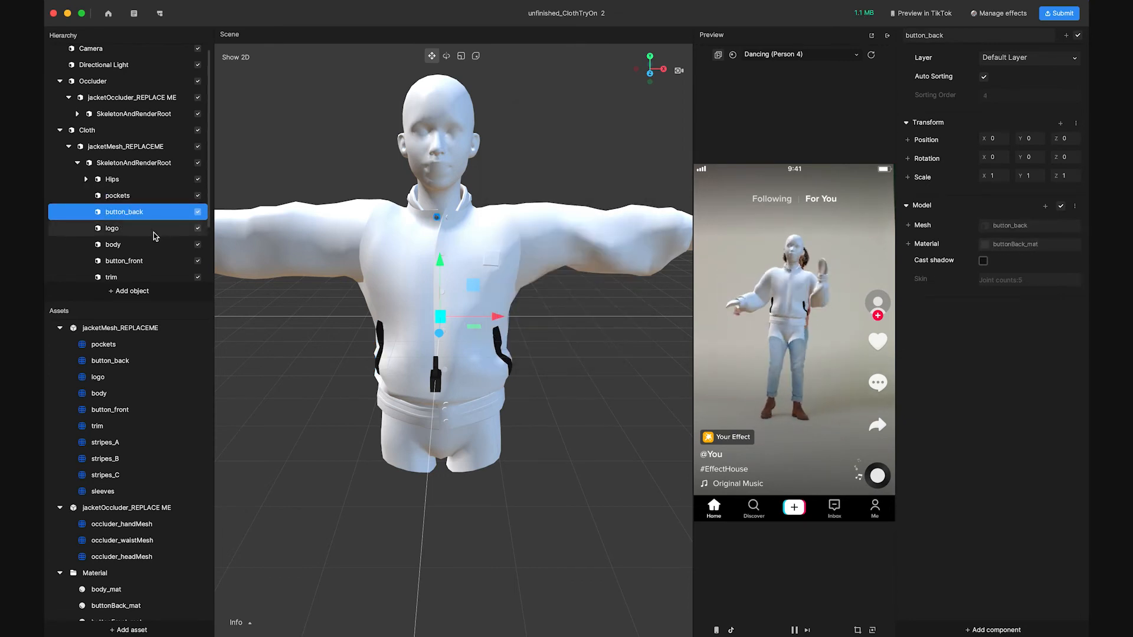
left_click(113, 244)
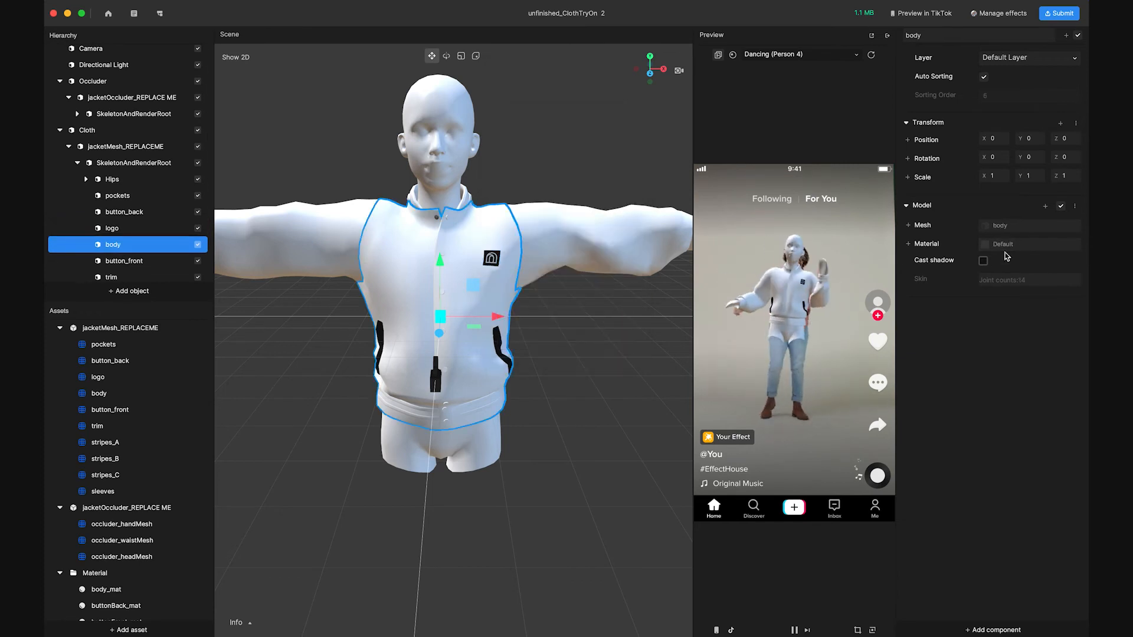
left_click(124, 261)
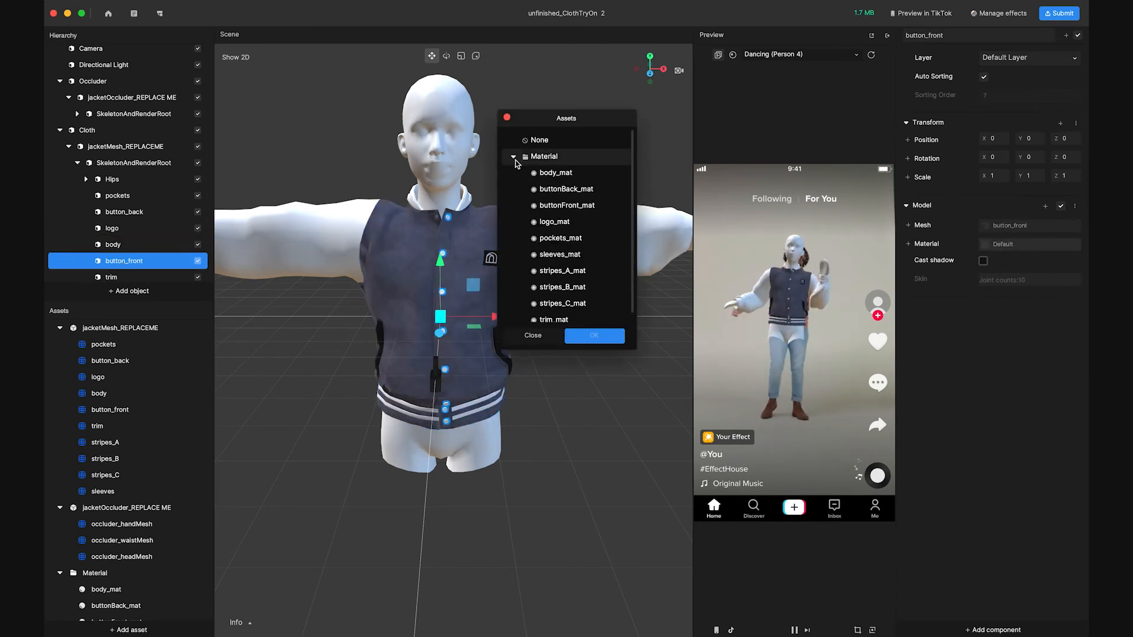
left_click(110, 277)
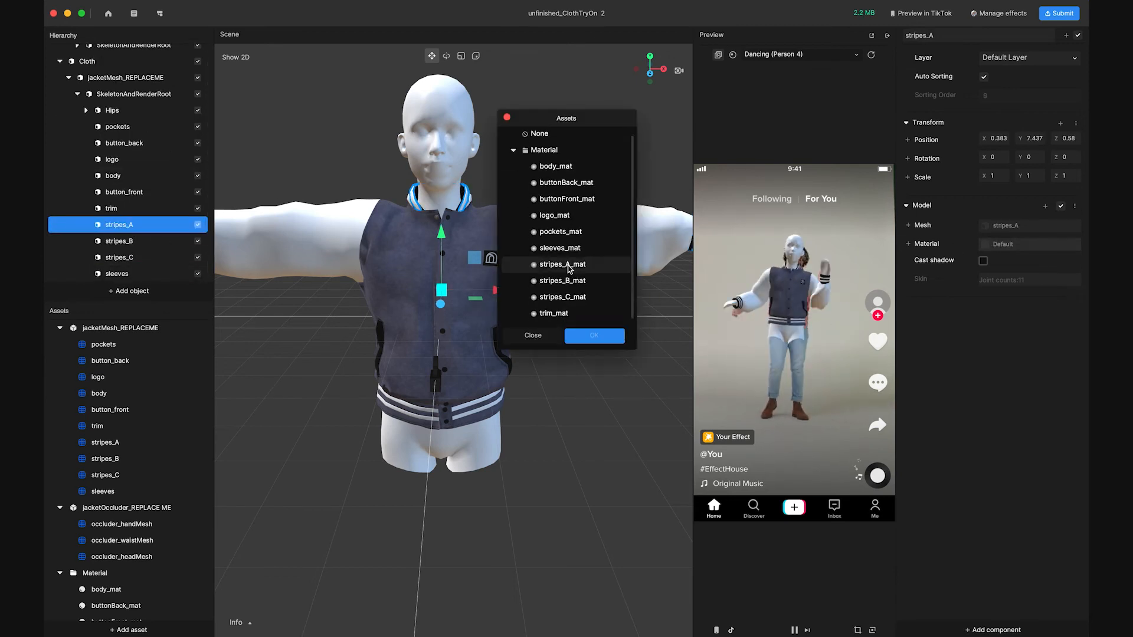
left_click(118, 257)
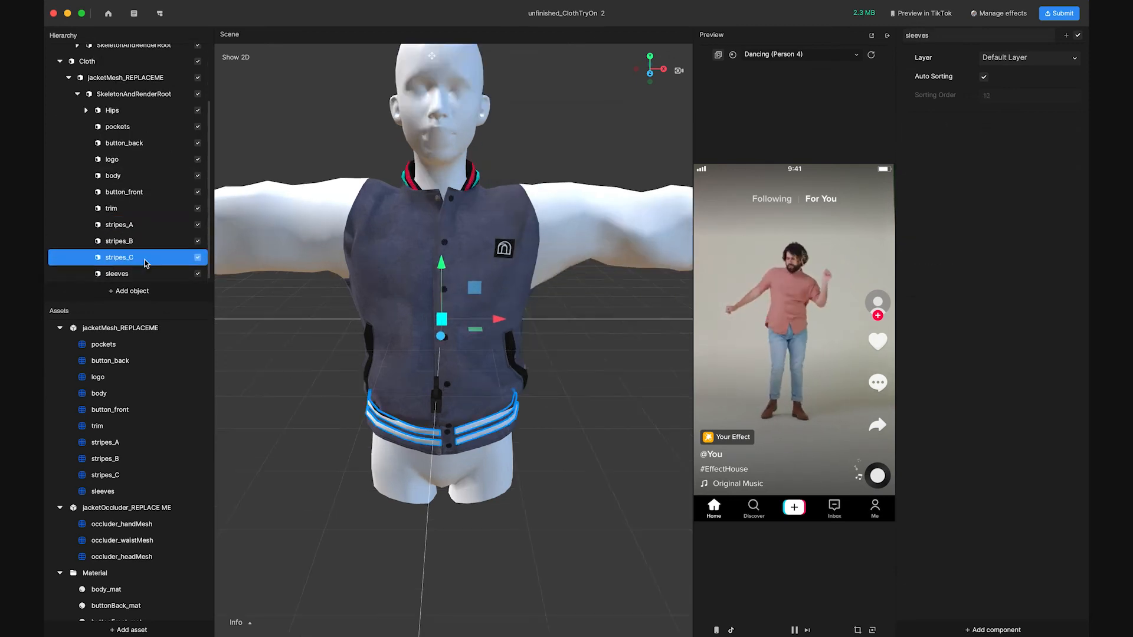
left_click(116, 273)
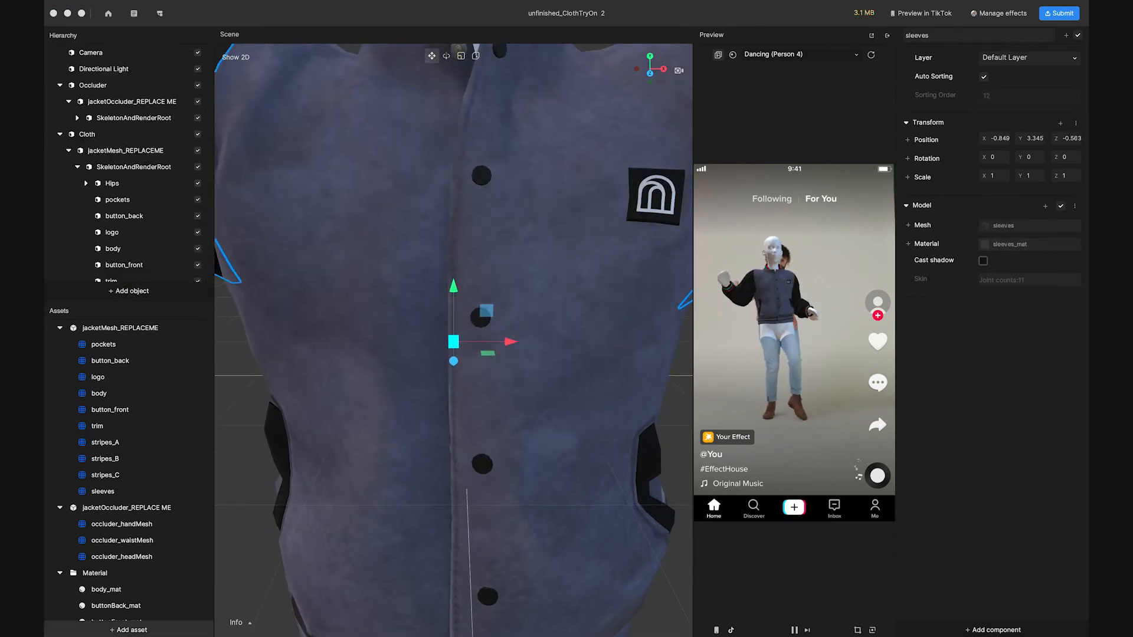
Set the Occluder material on occluder_waistMesh and occluder_headMesh
right_click(128, 572)
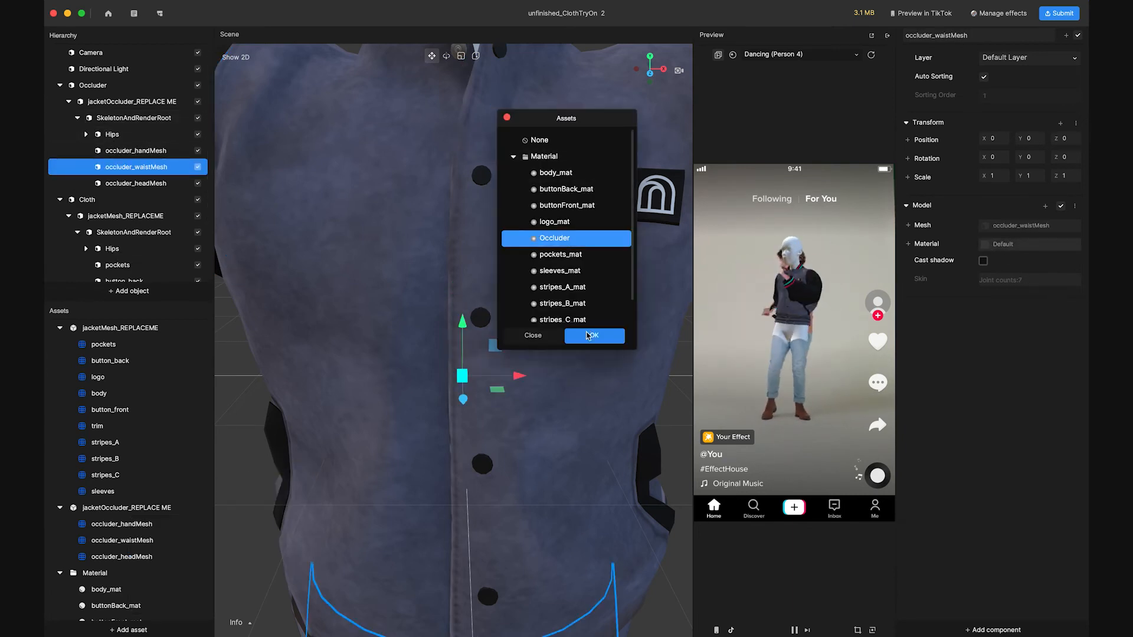
left_click(593, 336)
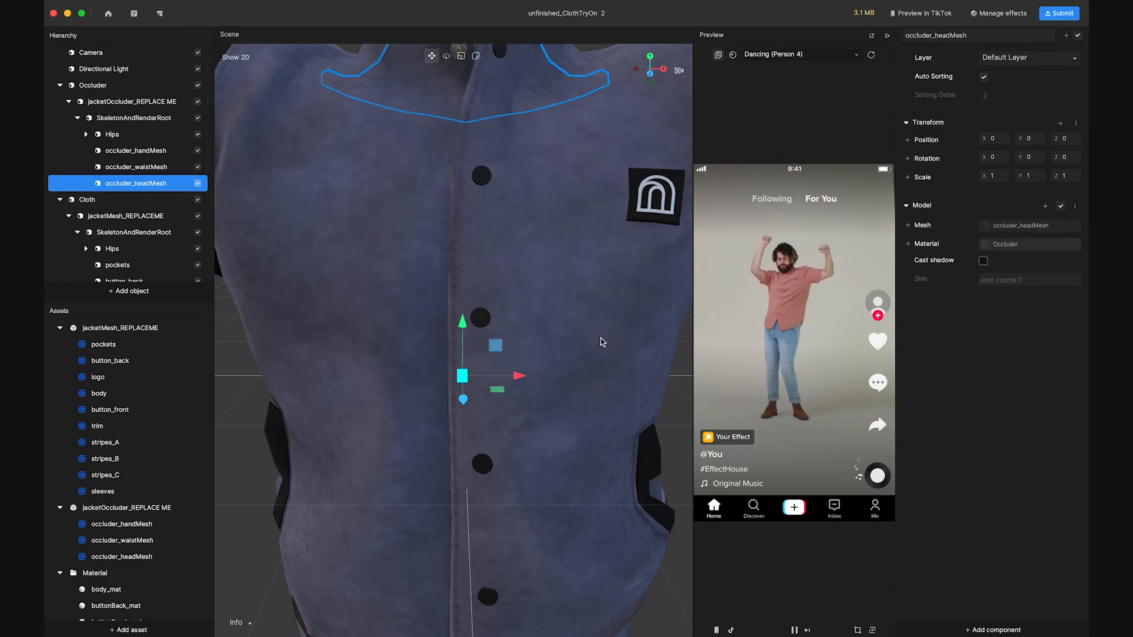